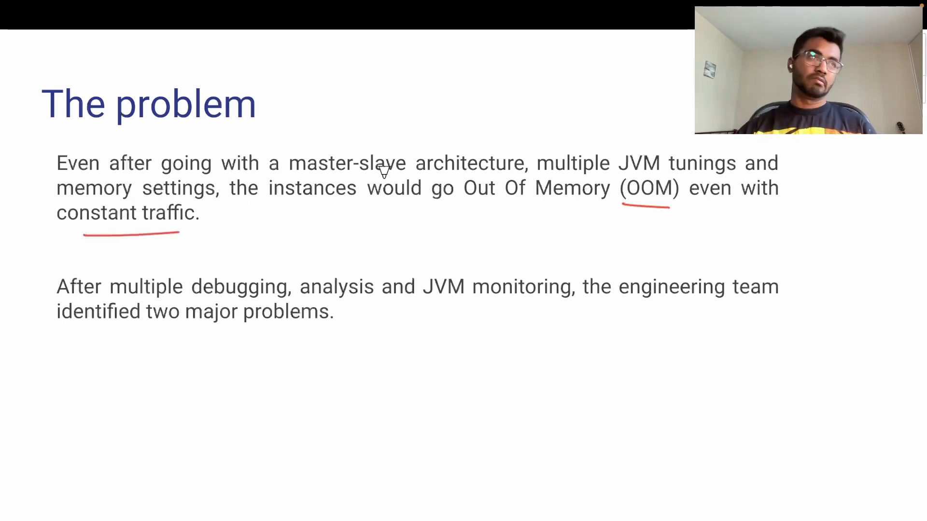
pyautogui.moveTo(406, 172)
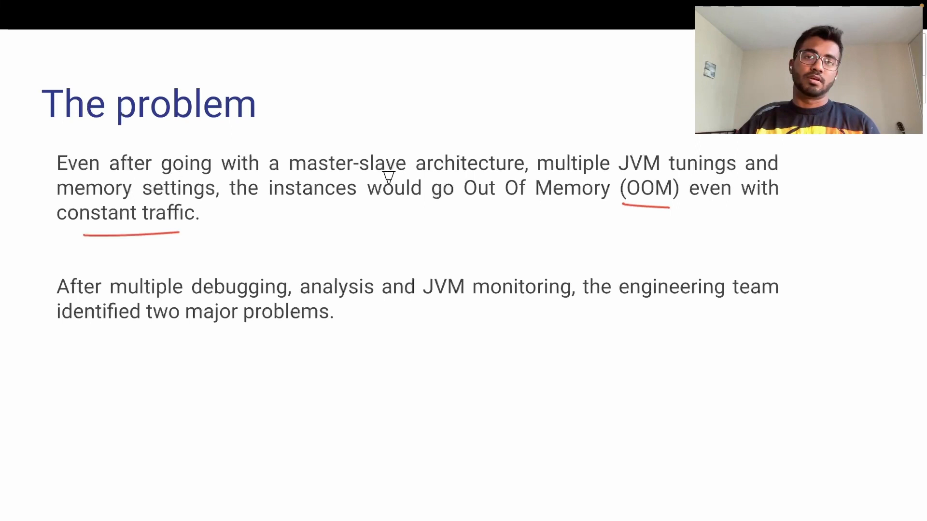
pyautogui.moveTo(472, 163)
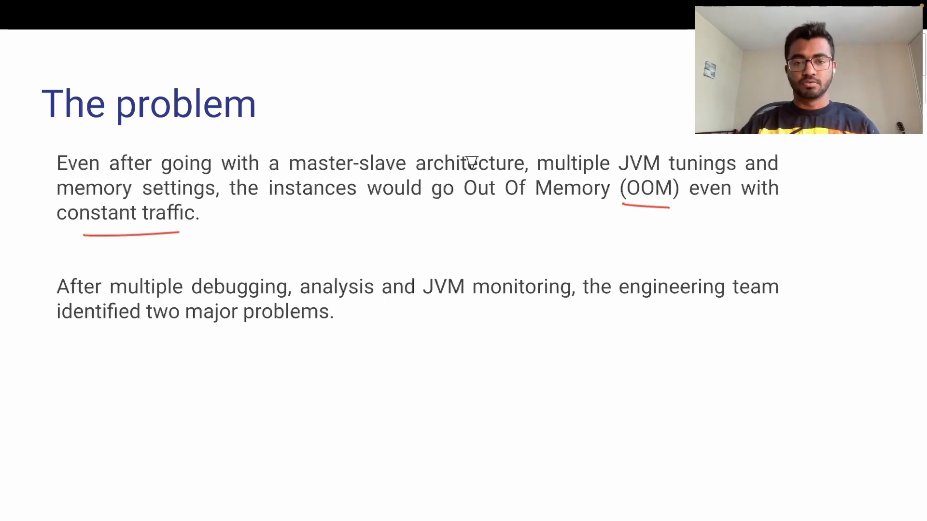
pyautogui.moveTo(484, 251)
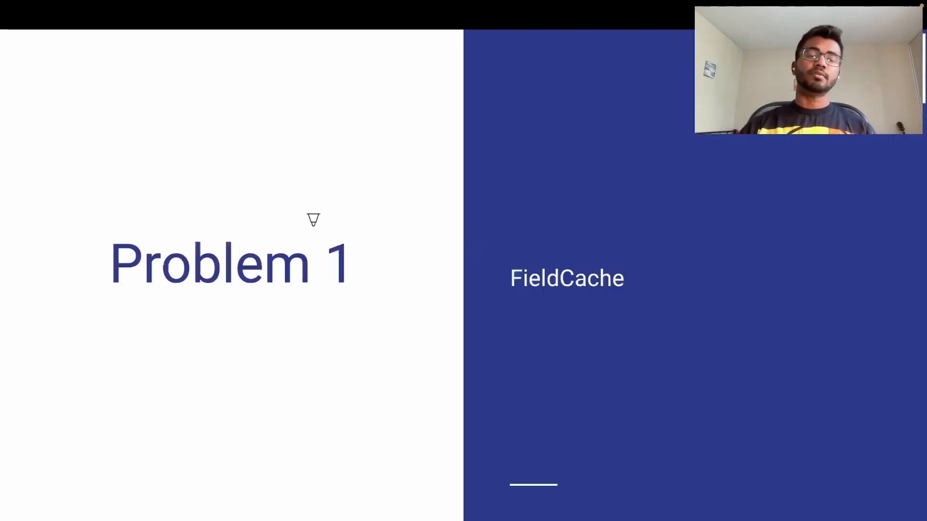
pyautogui.moveTo(603, 240)
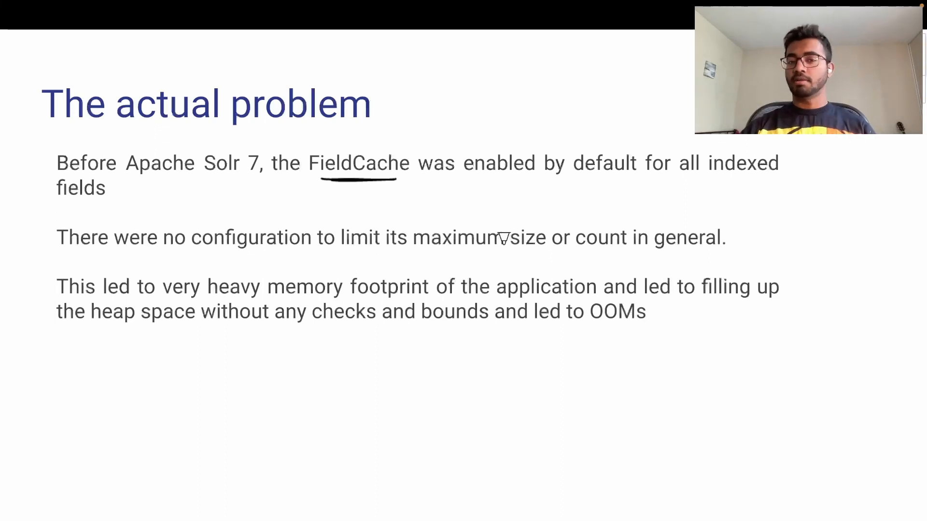
pyautogui.moveTo(434, 248)
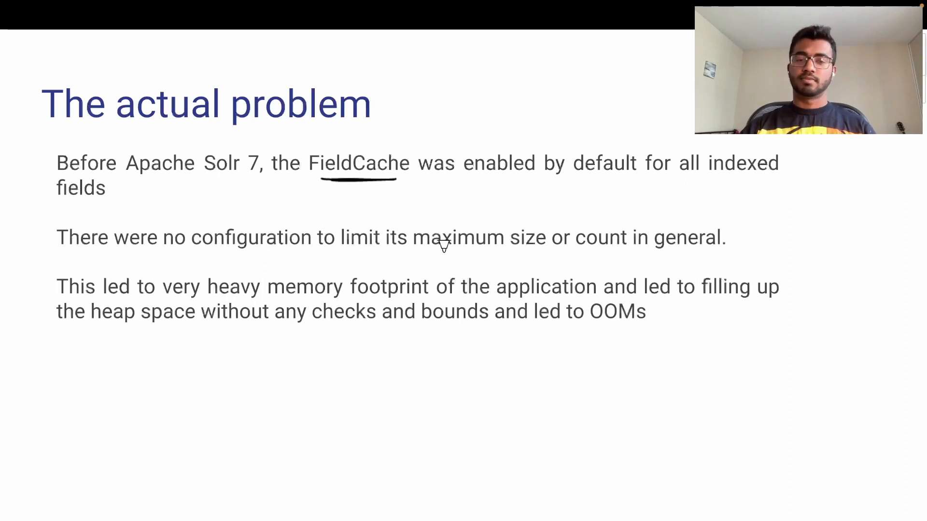
pyautogui.moveTo(427, 248)
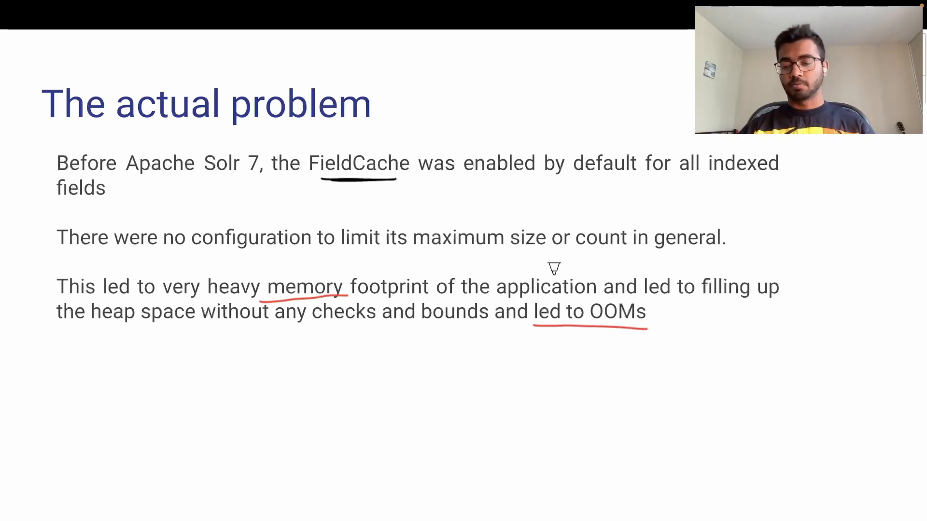
pyautogui.moveTo(516, 254)
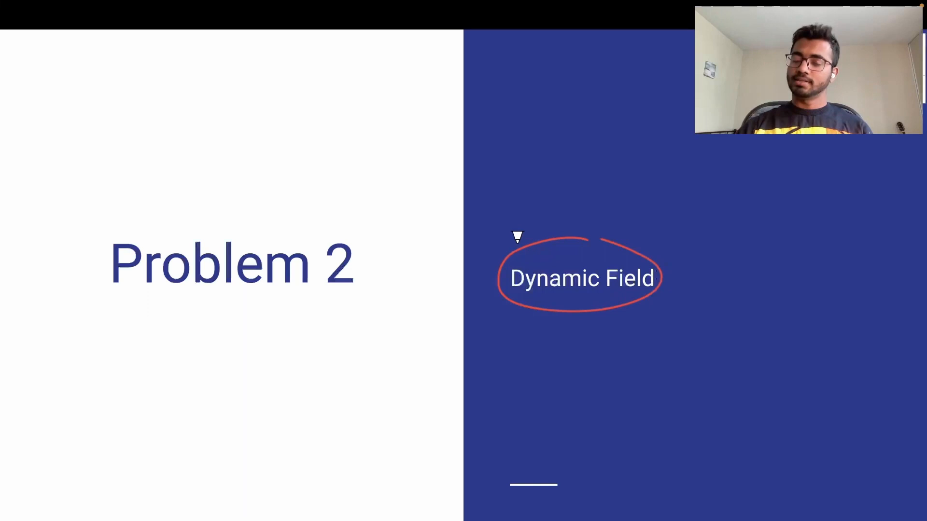
pyautogui.moveTo(562, 230)
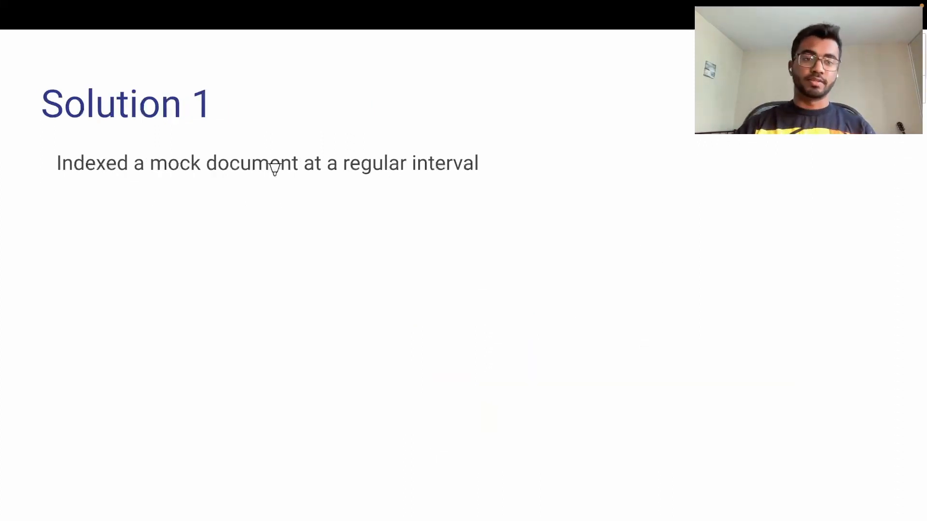
pyautogui.moveTo(233, 176)
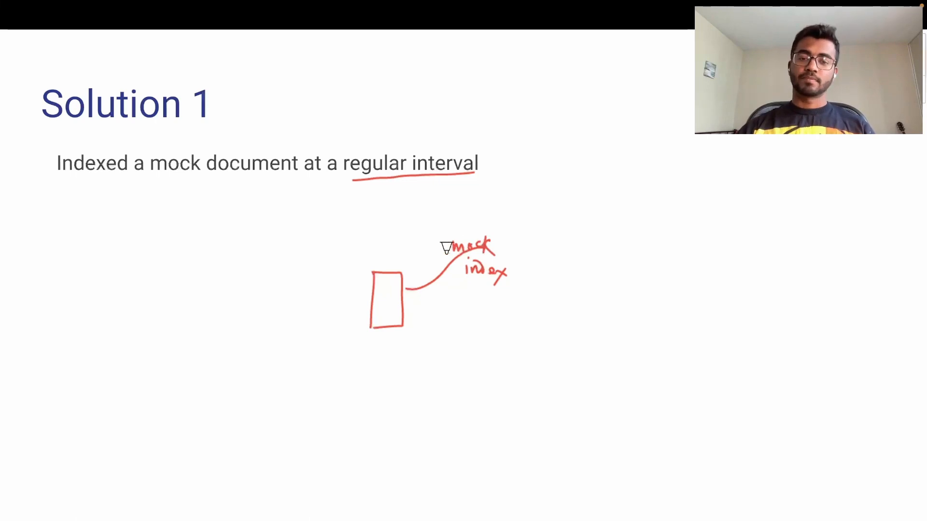
pyautogui.moveTo(686, 188)
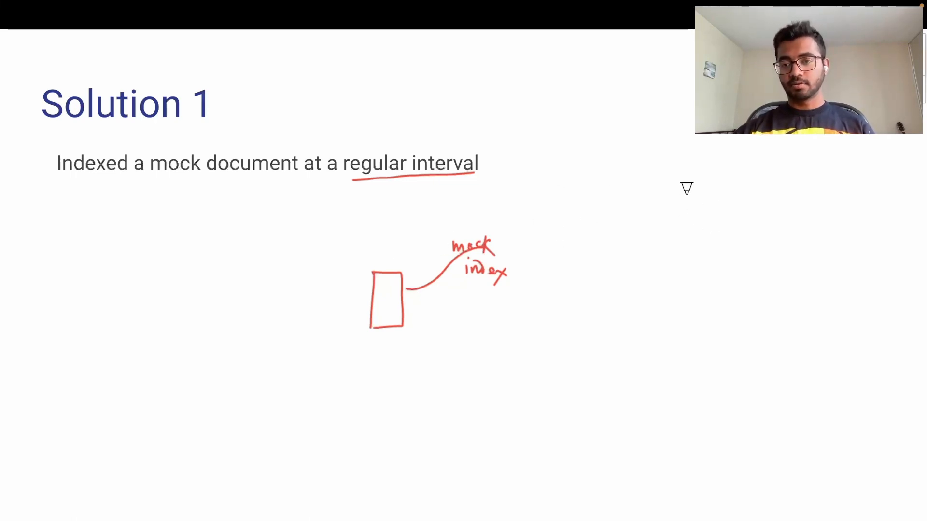
pyautogui.moveTo(661, 194)
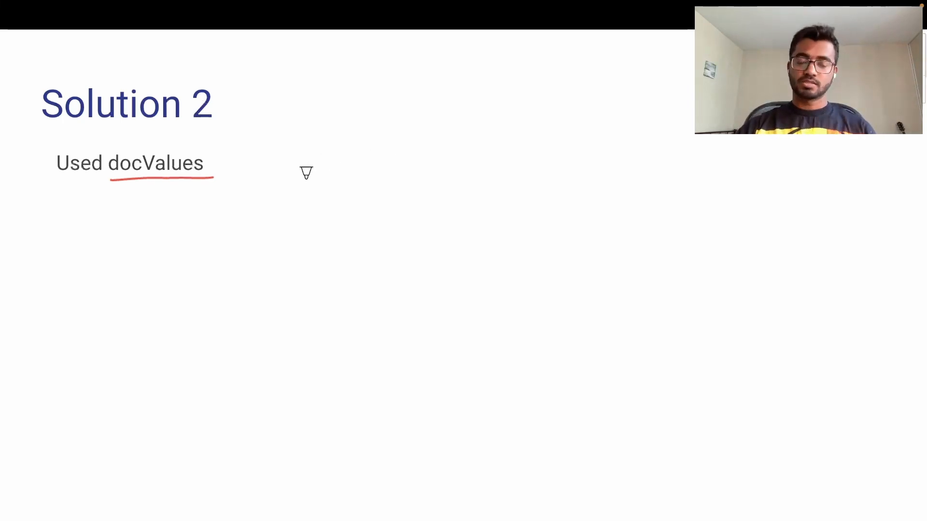
pyautogui.moveTo(270, 156)
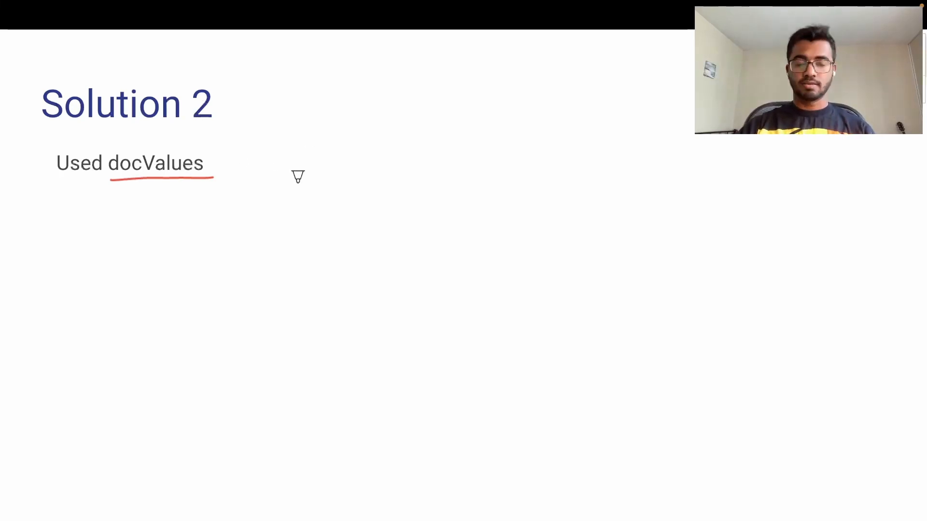
pyautogui.moveTo(269, 149)
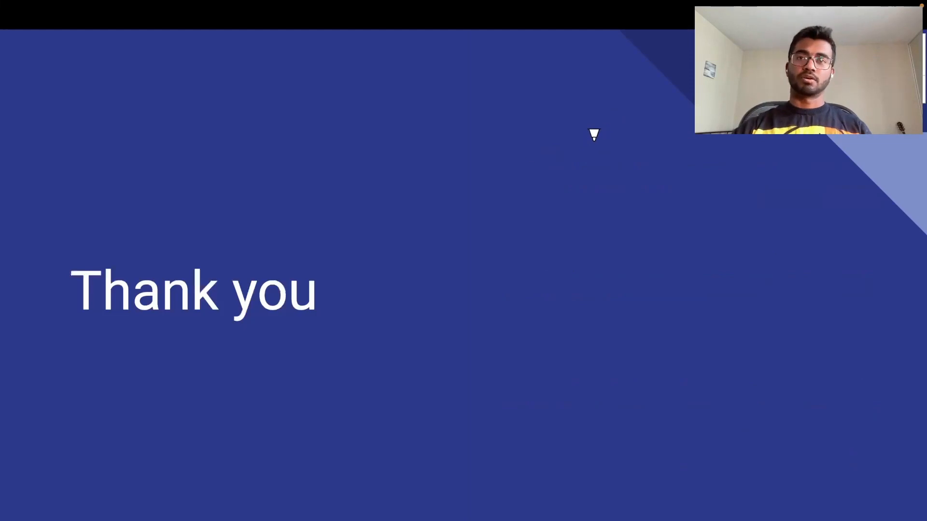
pyautogui.moveTo(505, 149)
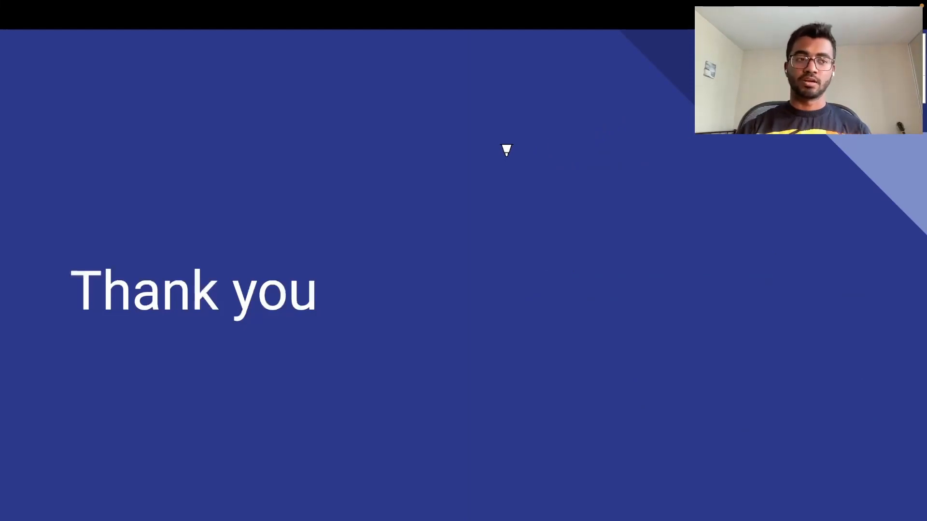